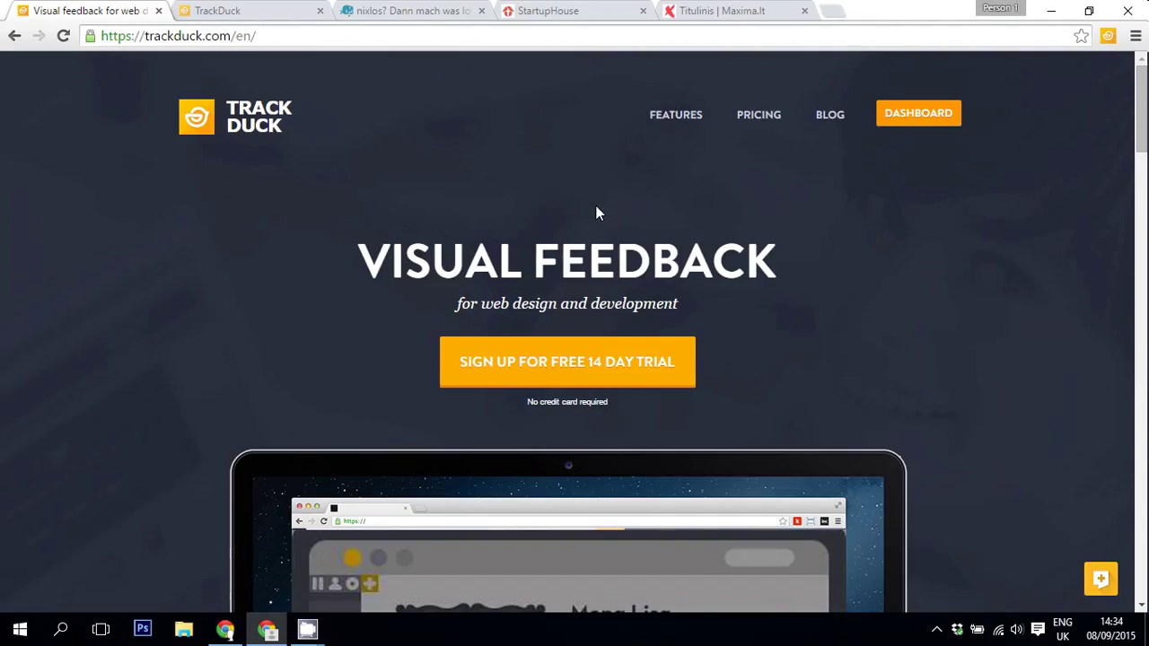
mouse_move(1102, 577)
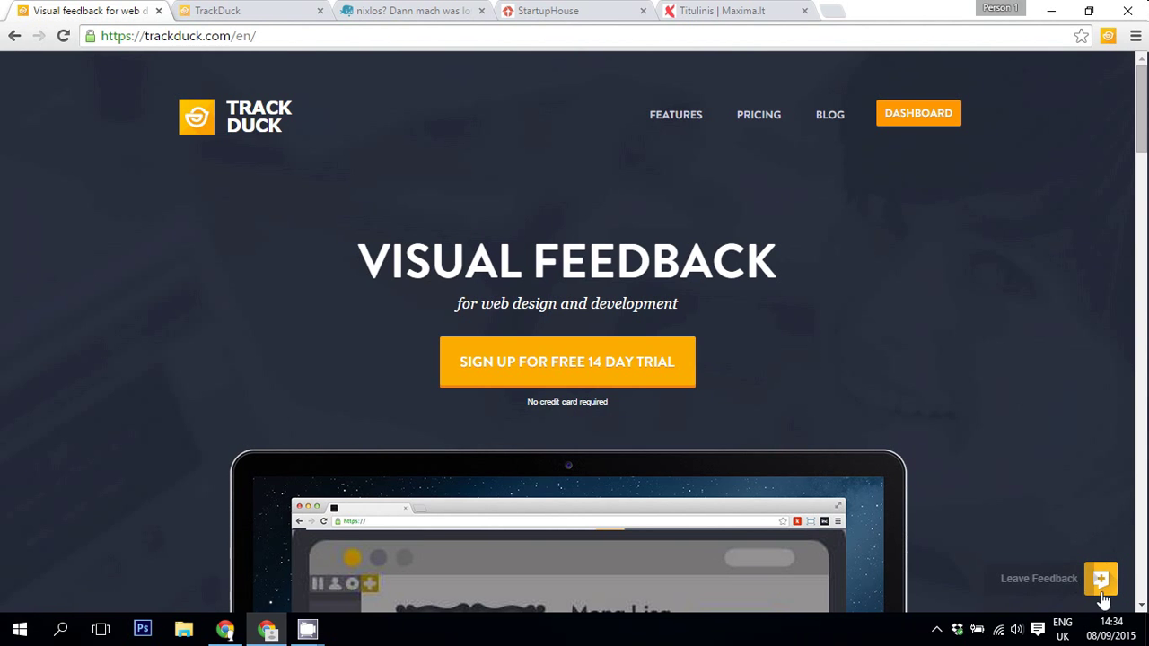
mouse_move(1067, 567)
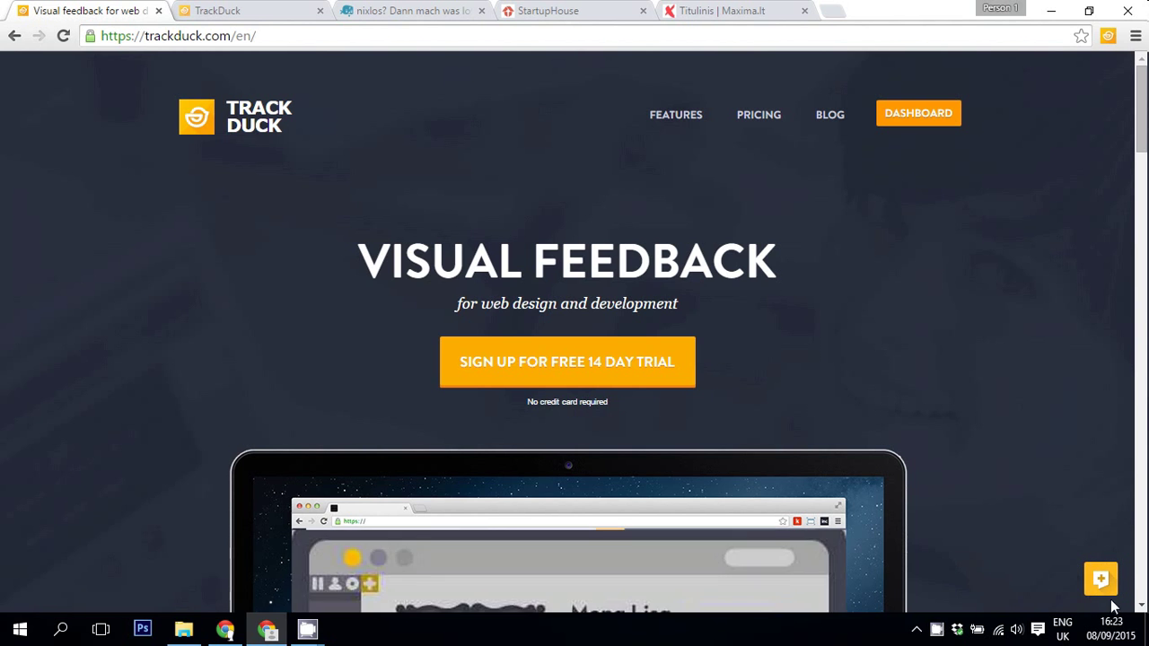
click(1100, 578)
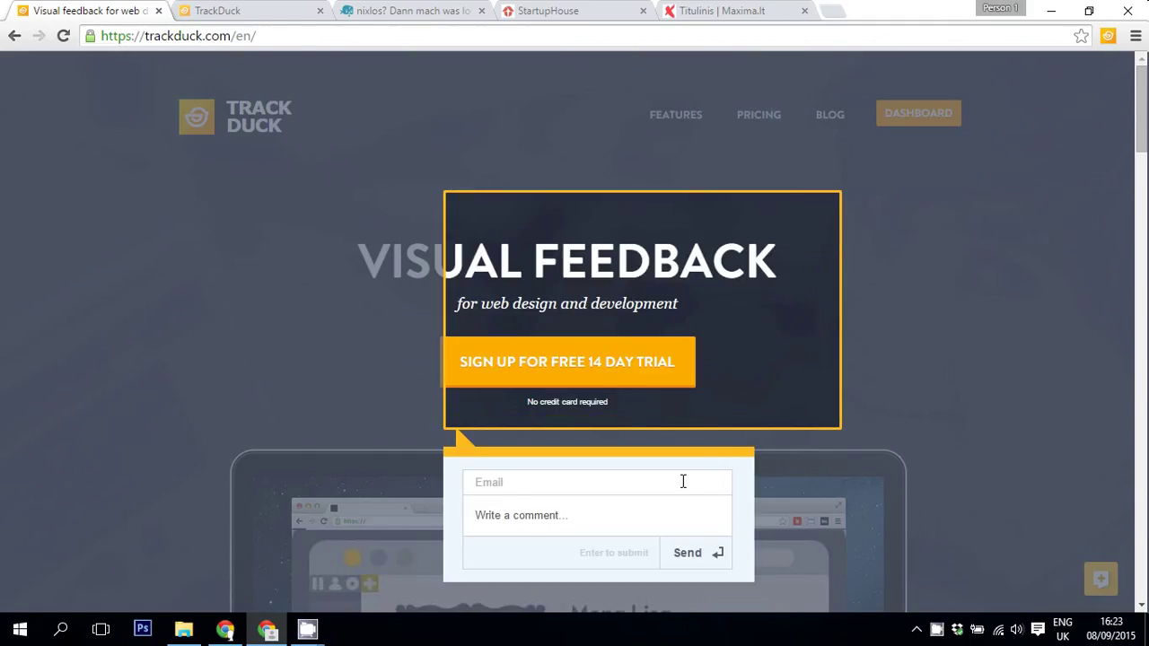
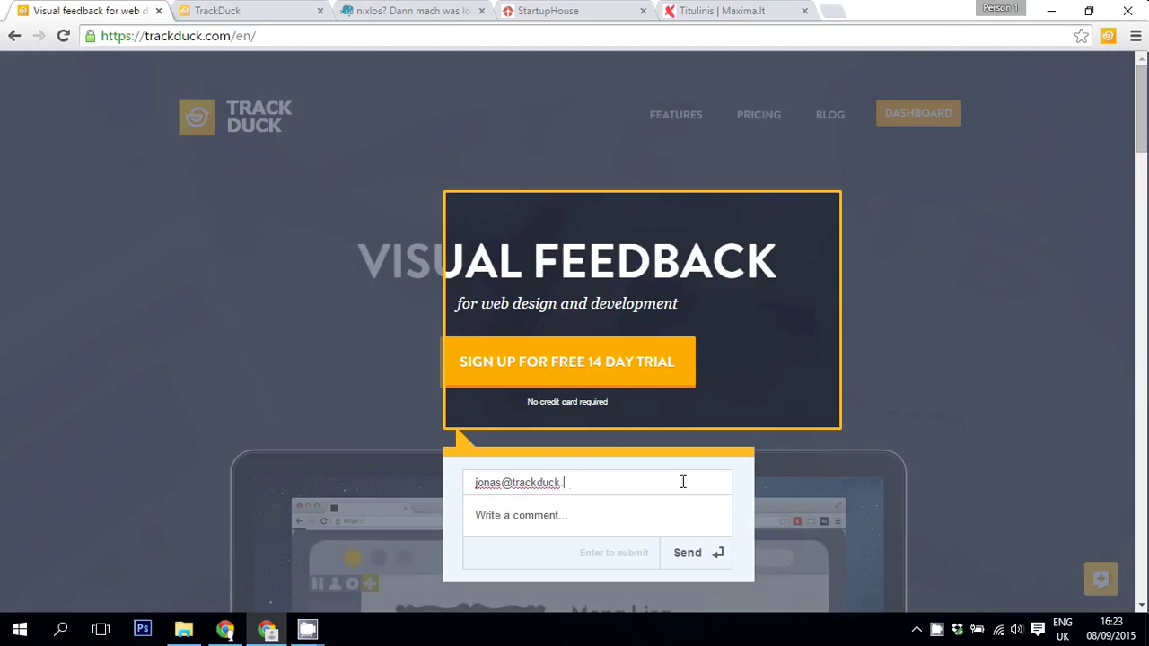
text(Comment)
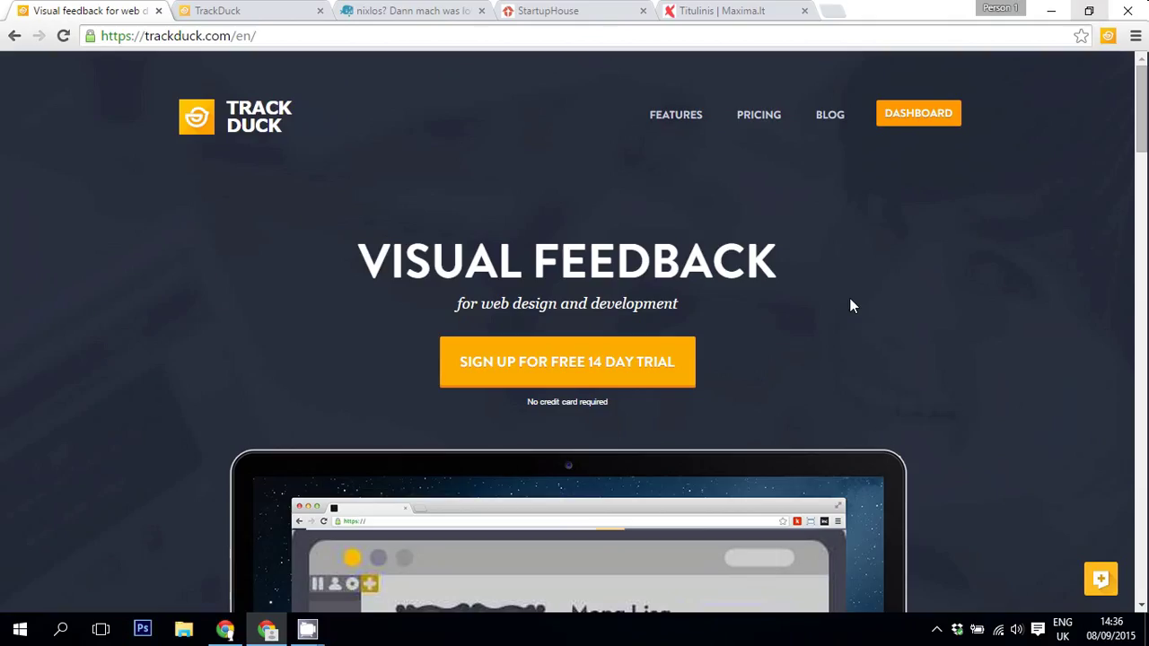
mouse_move(1056, 489)
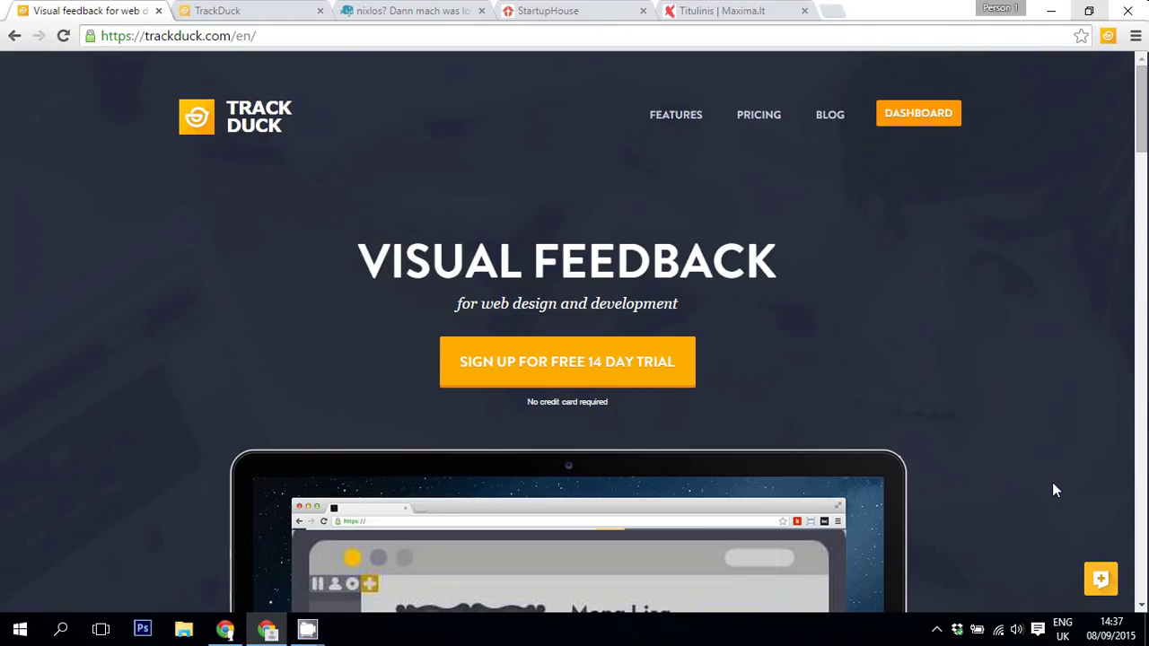
mouse_move(435, 48)
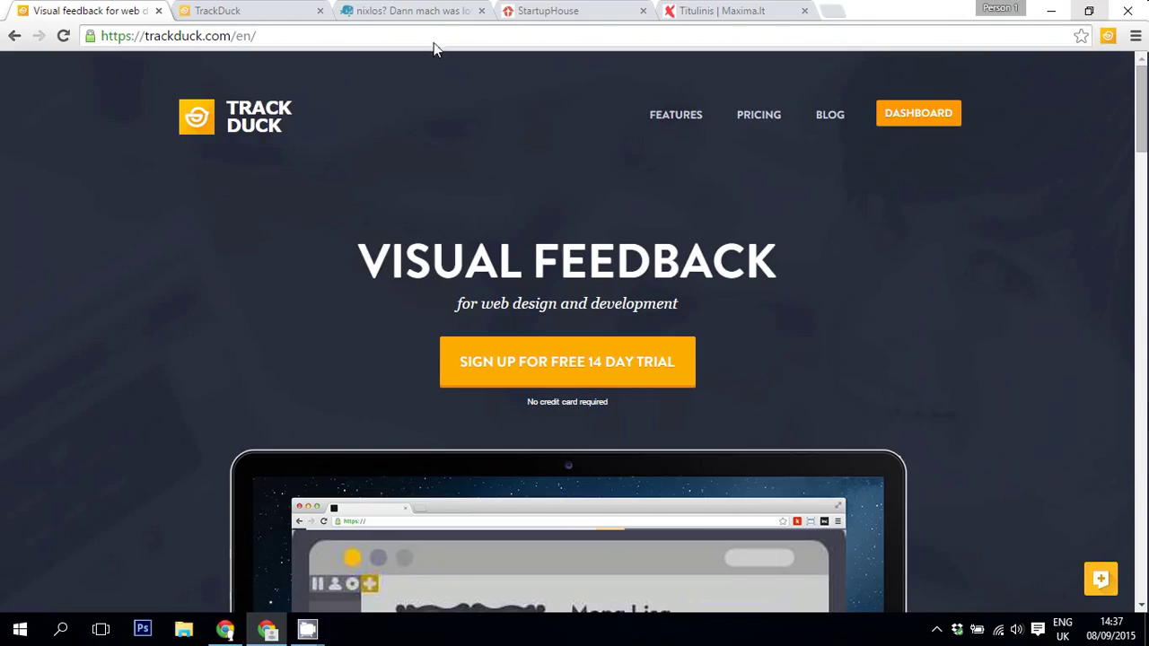
- Review the project's installation embed script, then go to the Visitors Feedback settings
click(919, 113)
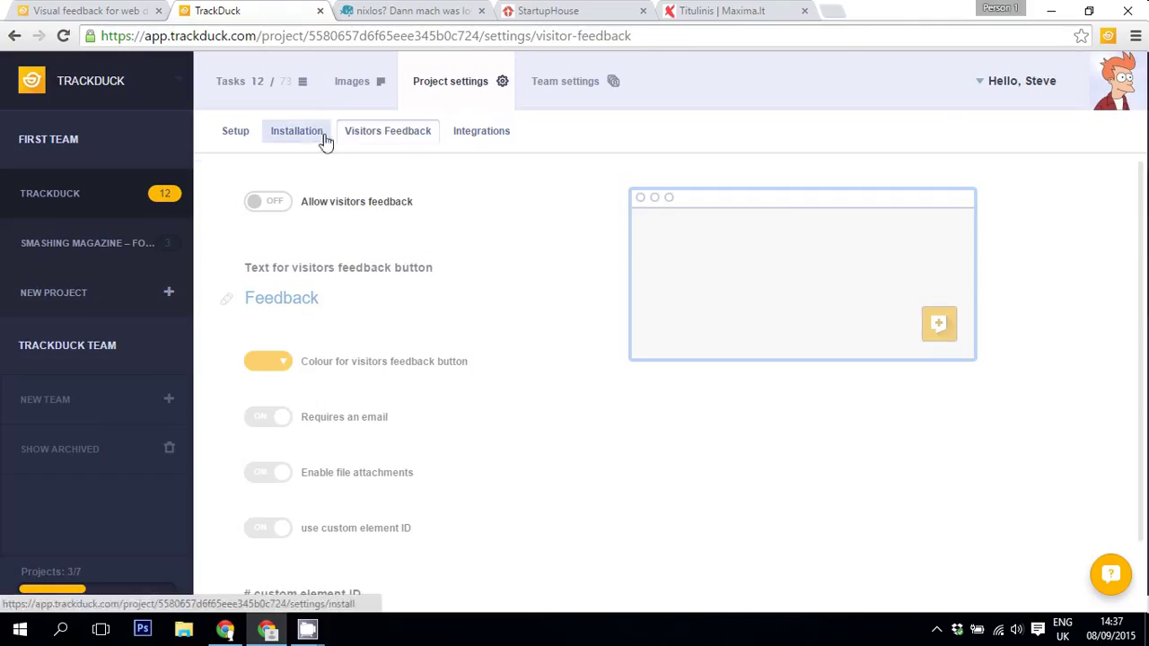
click(296, 129)
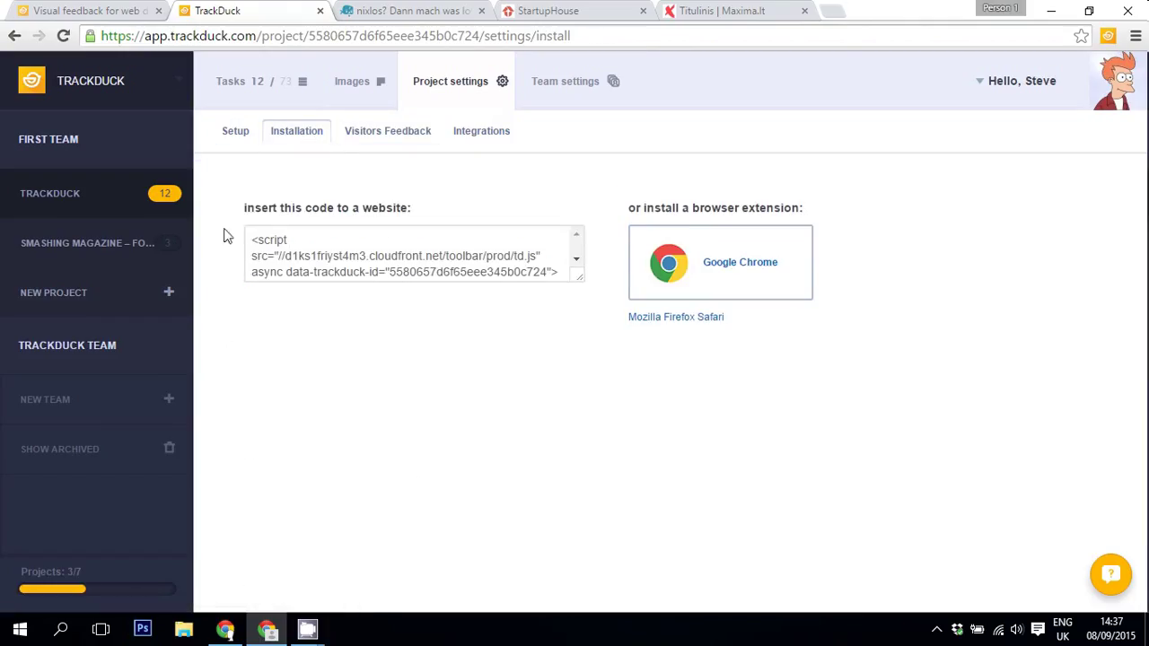
mouse_move(281, 233)
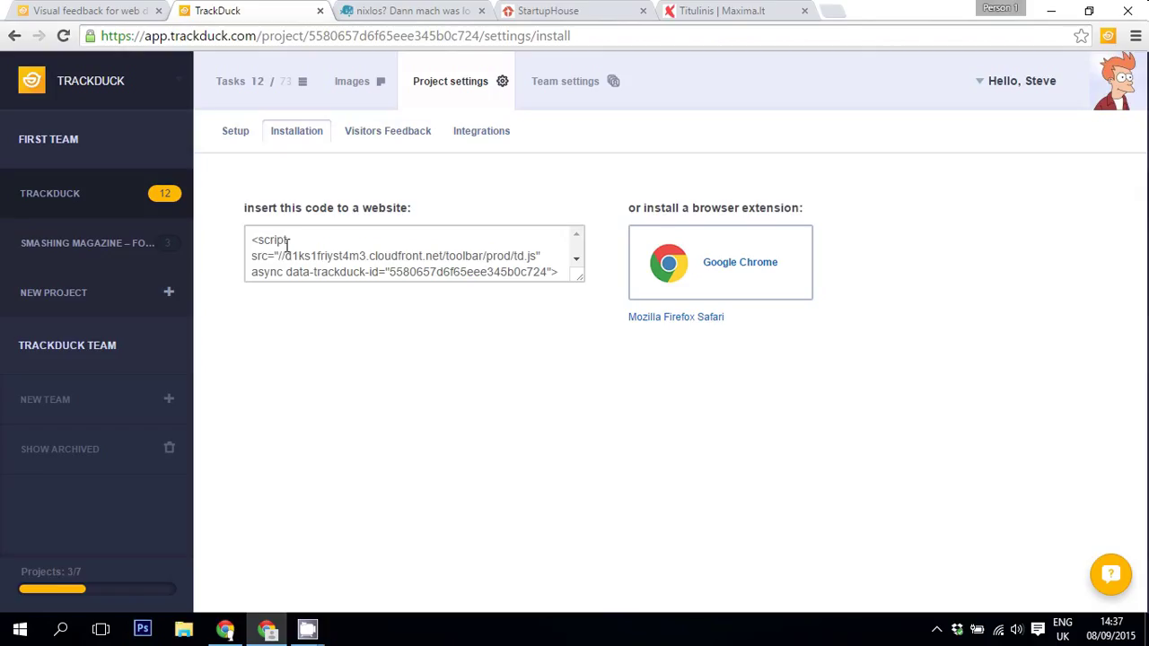
click(388, 129)
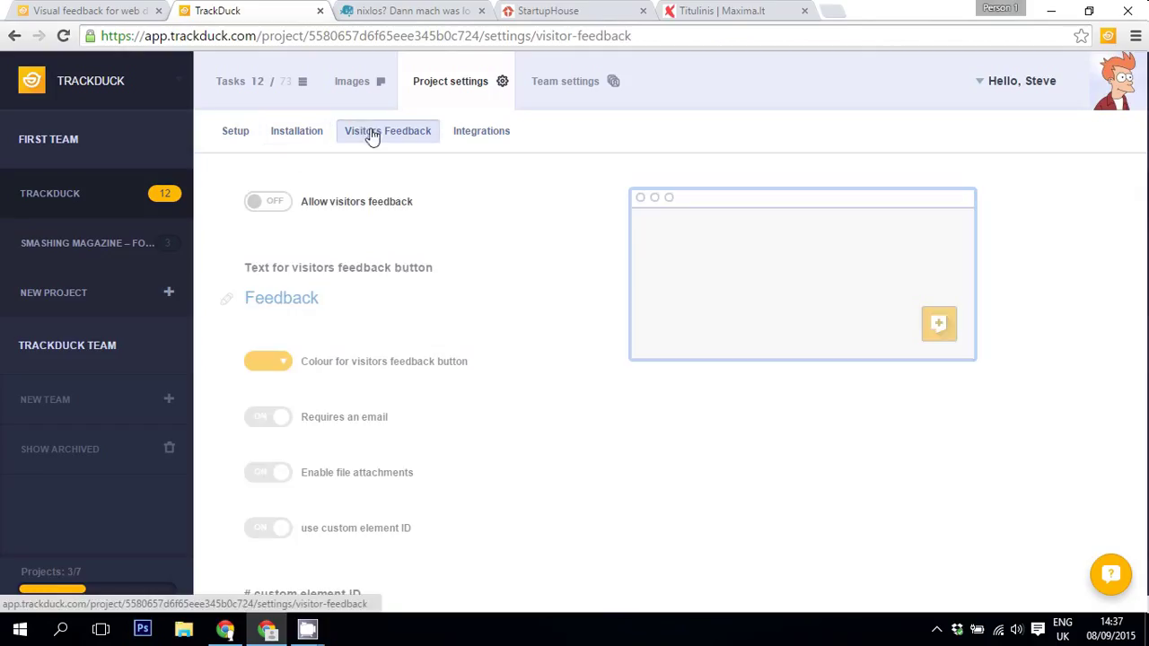
click(265, 201)
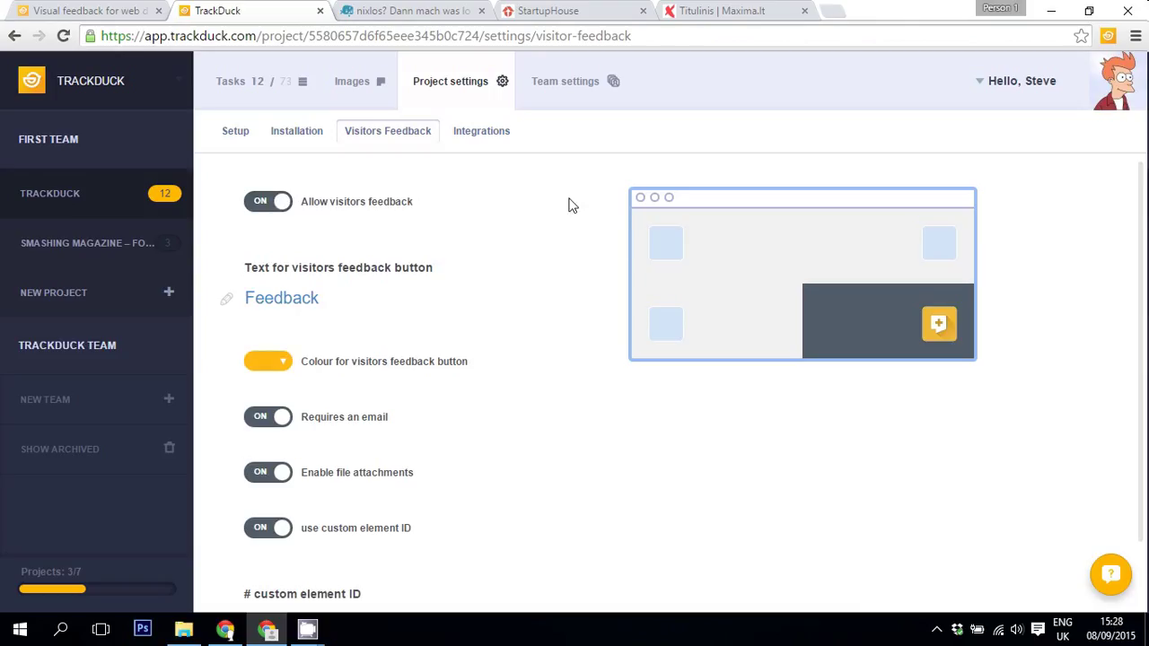
mouse_move(697, 230)
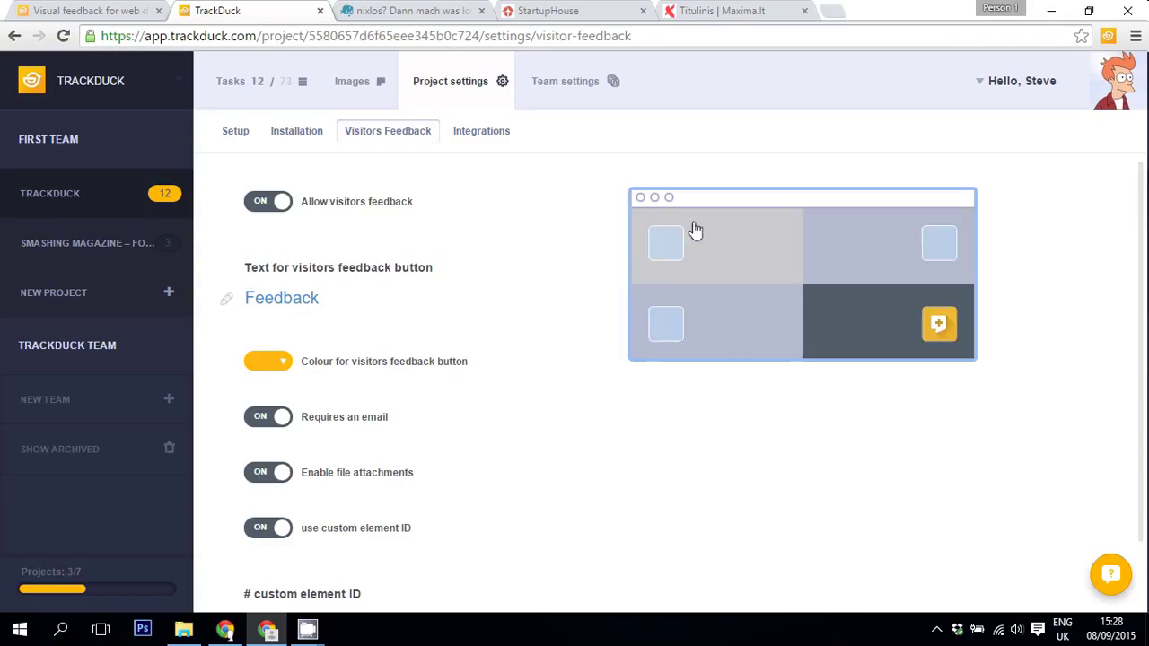
- Switch on the feedback toggles and set the button text to 'Leave Feedback'
click(280, 298)
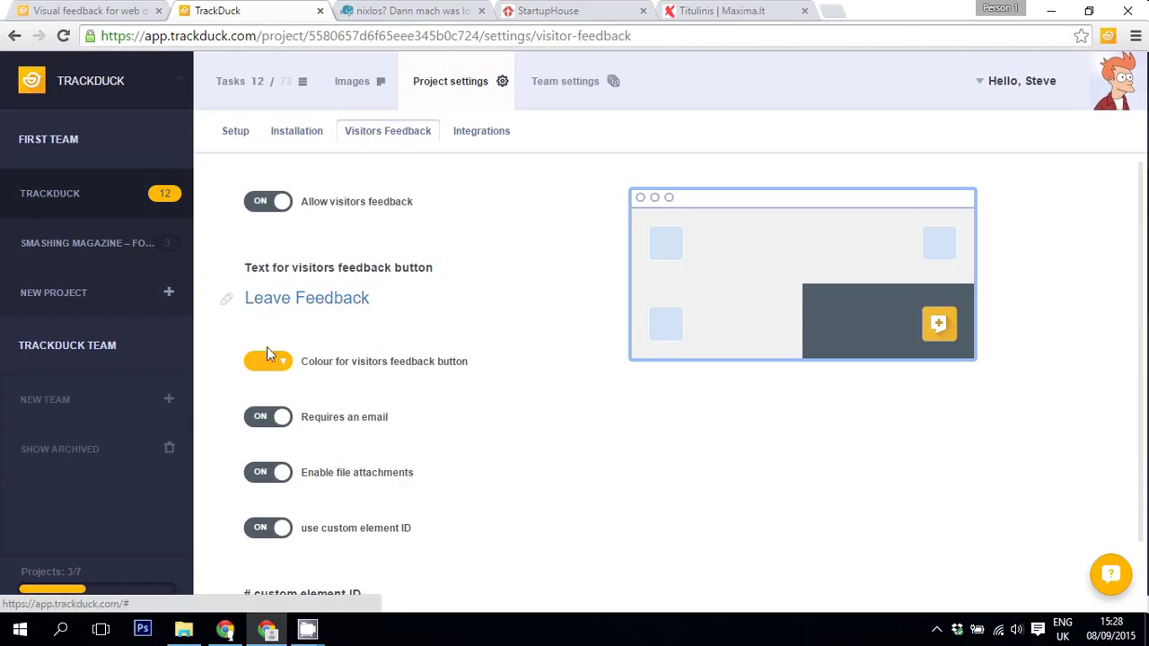
mouse_move(302, 296)
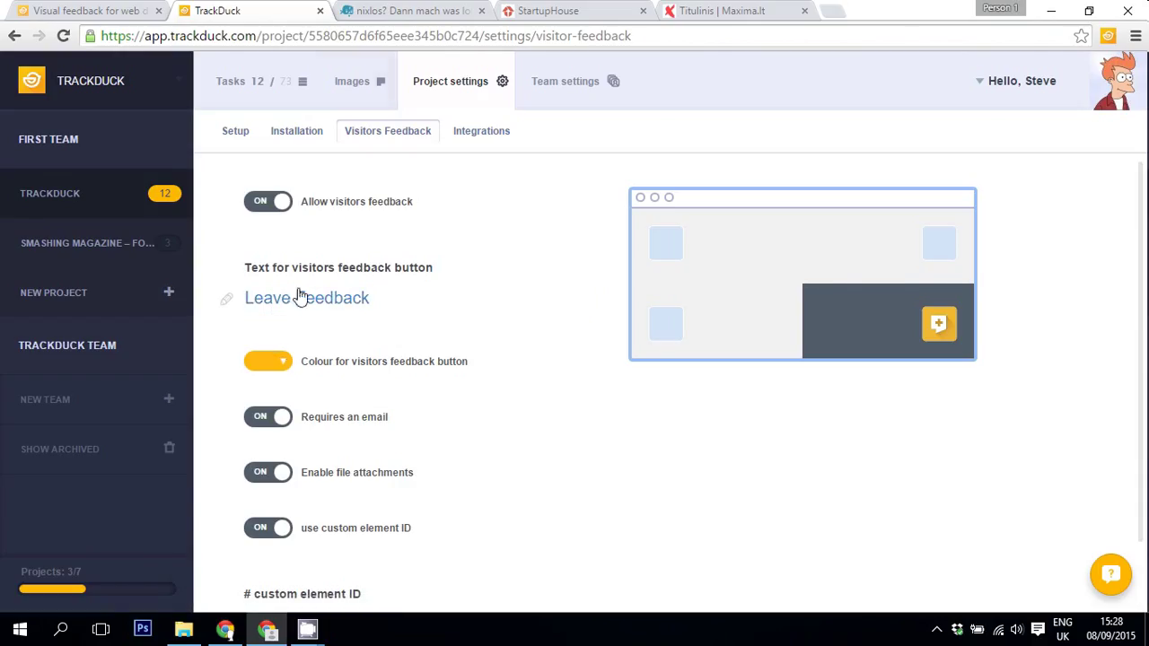
click(409, 10)
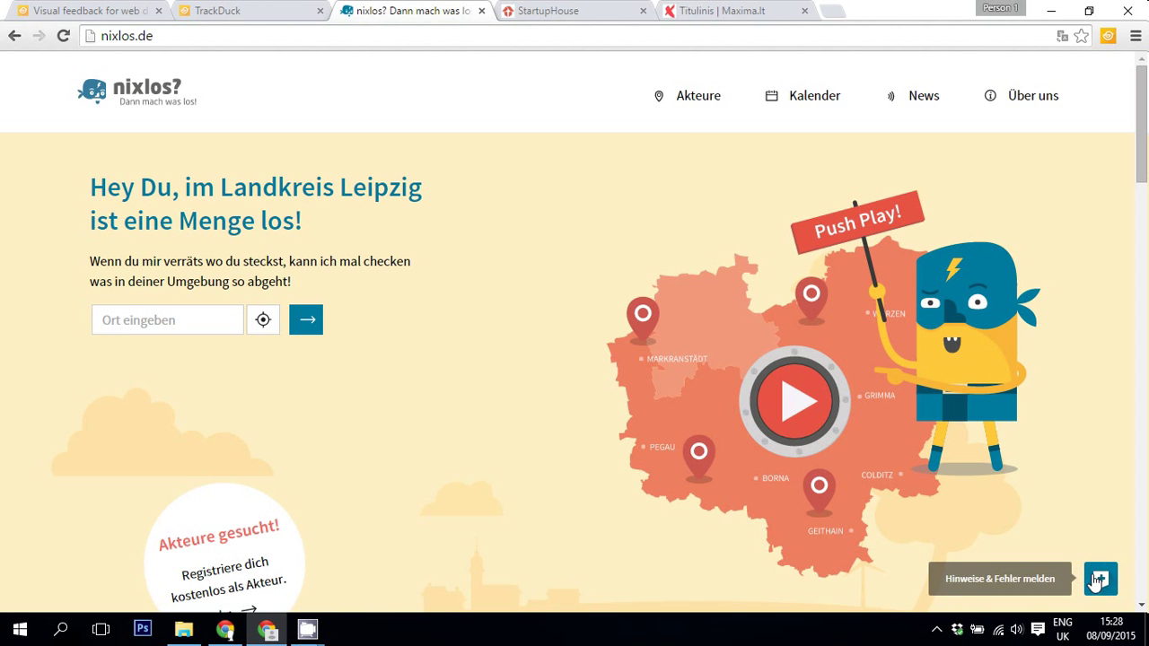
- Browse the StartupHouse and Maxima client sites, check the #submit element ID, then land on trackduck.com
click(575, 11)
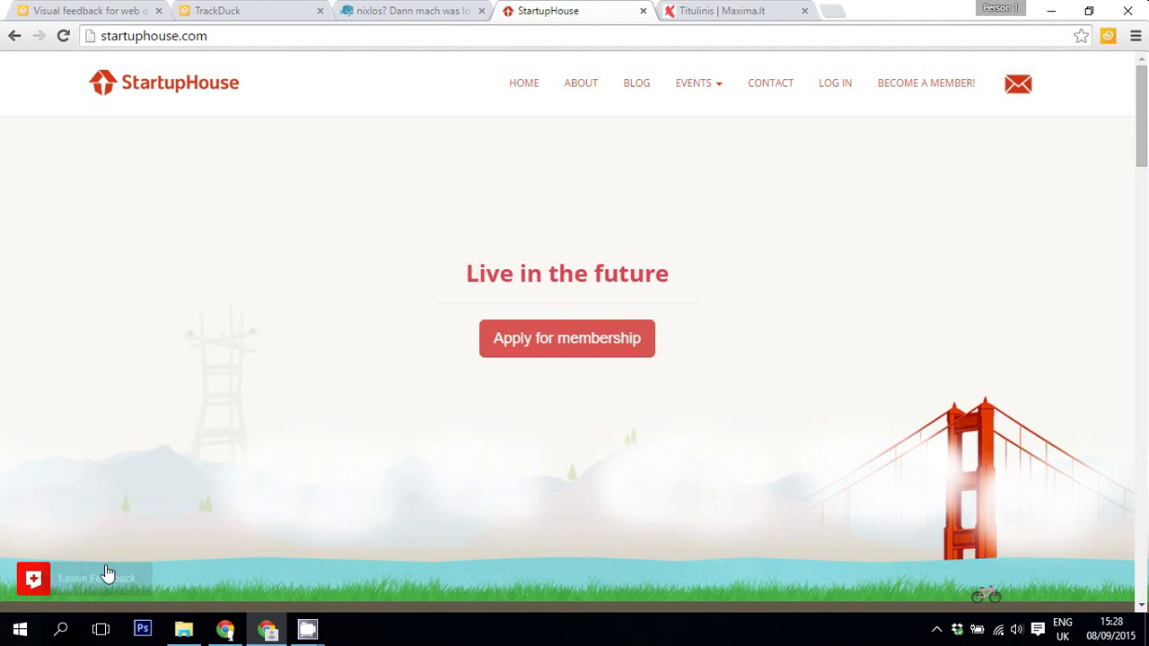
click(242, 11)
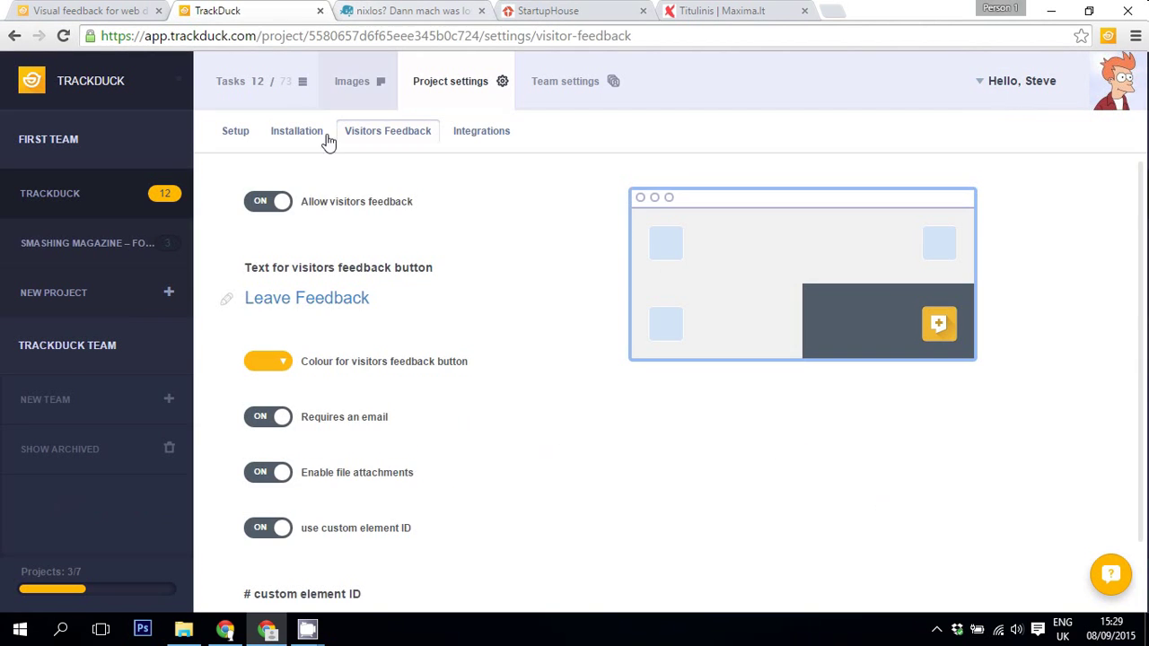
scroll(down, 3)
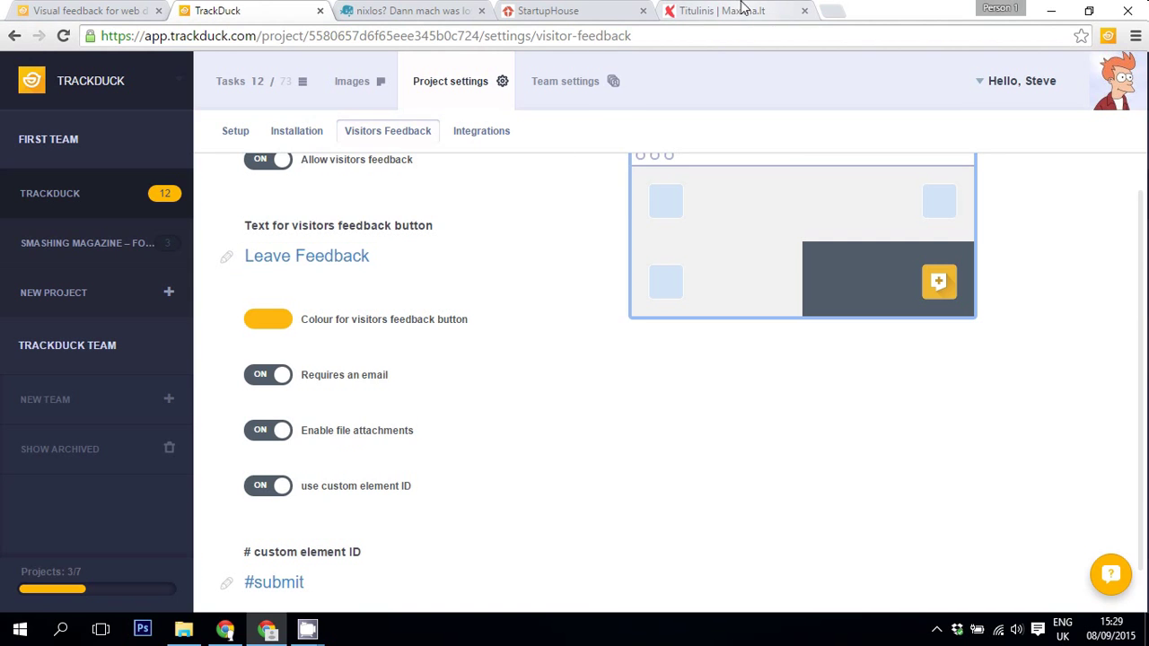
click(718, 11)
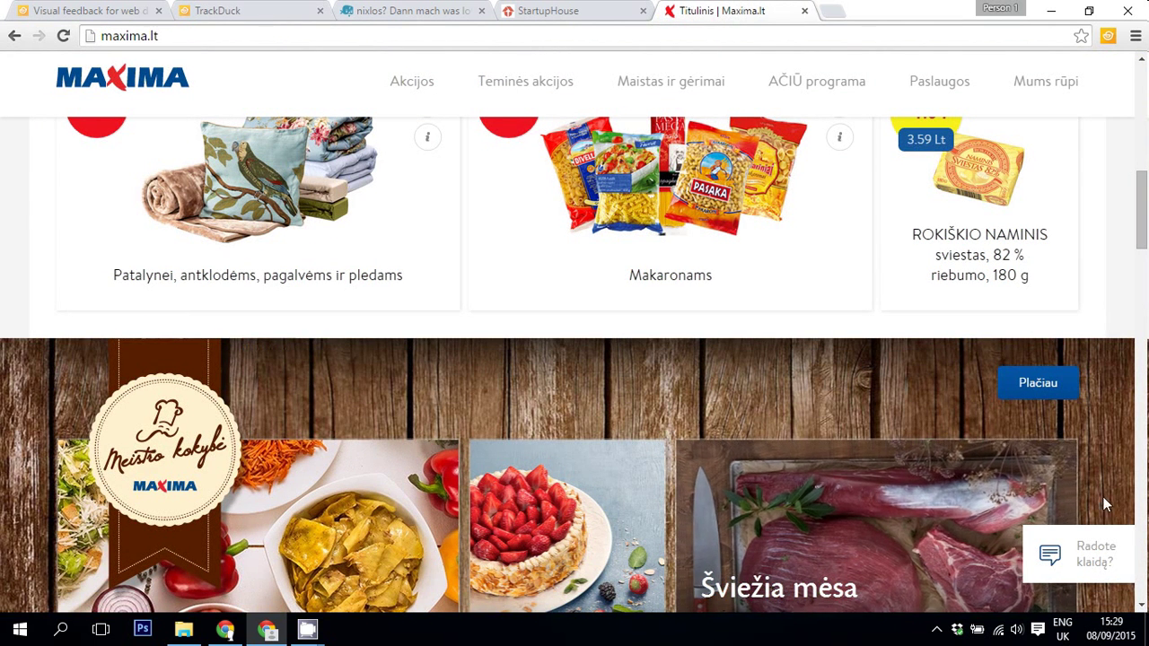
mouse_move(1050, 463)
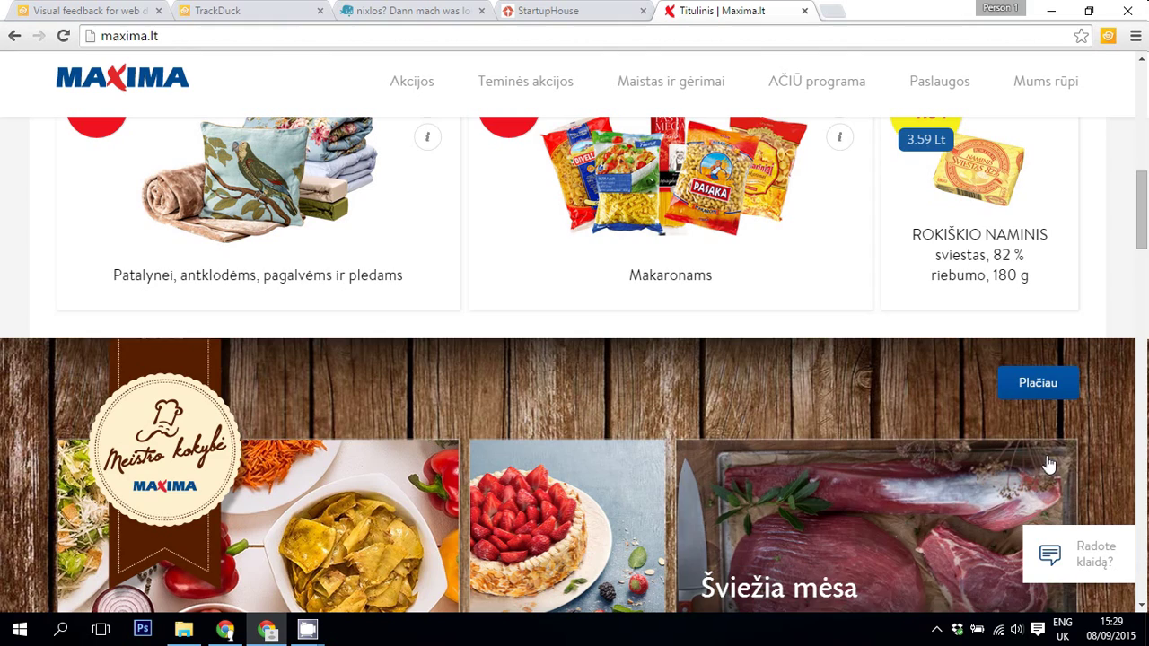
click(216, 11)
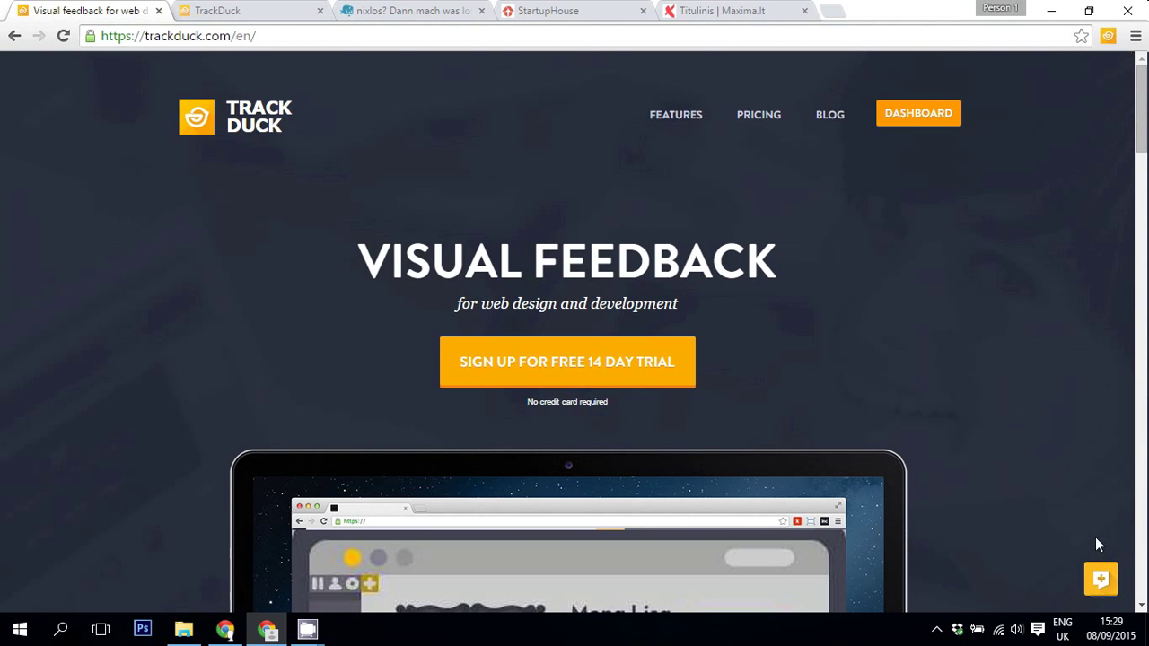
- Submit a 'Comment' feedback without an email to see it rejected, then return to settings
click(1102, 578)
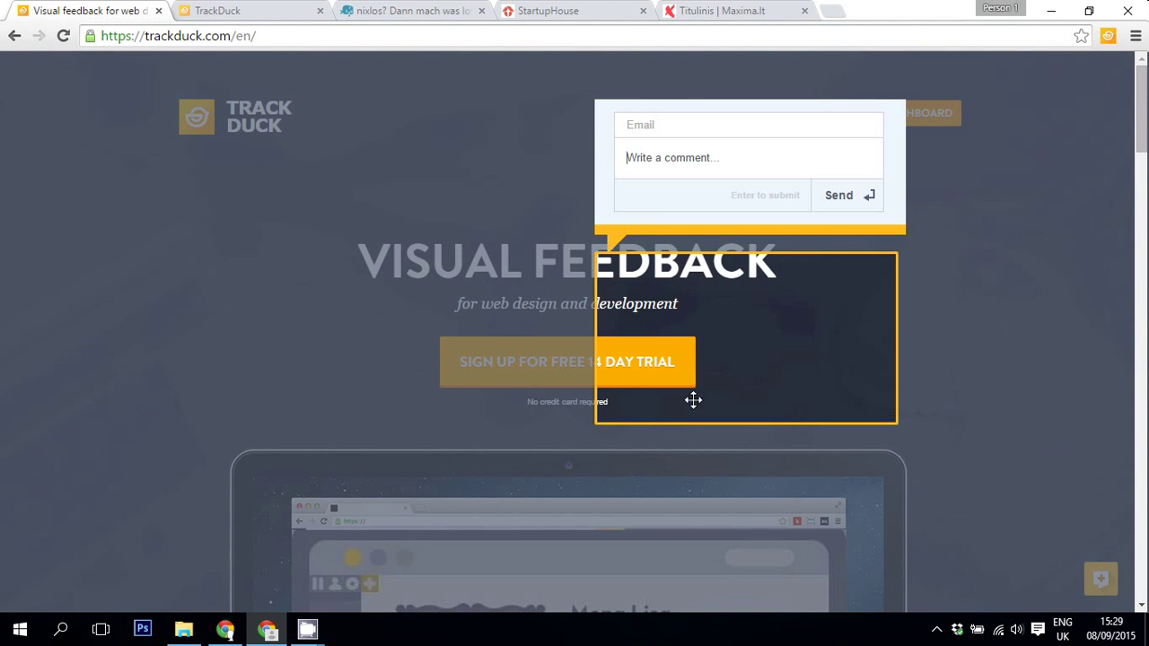
text(Comment)
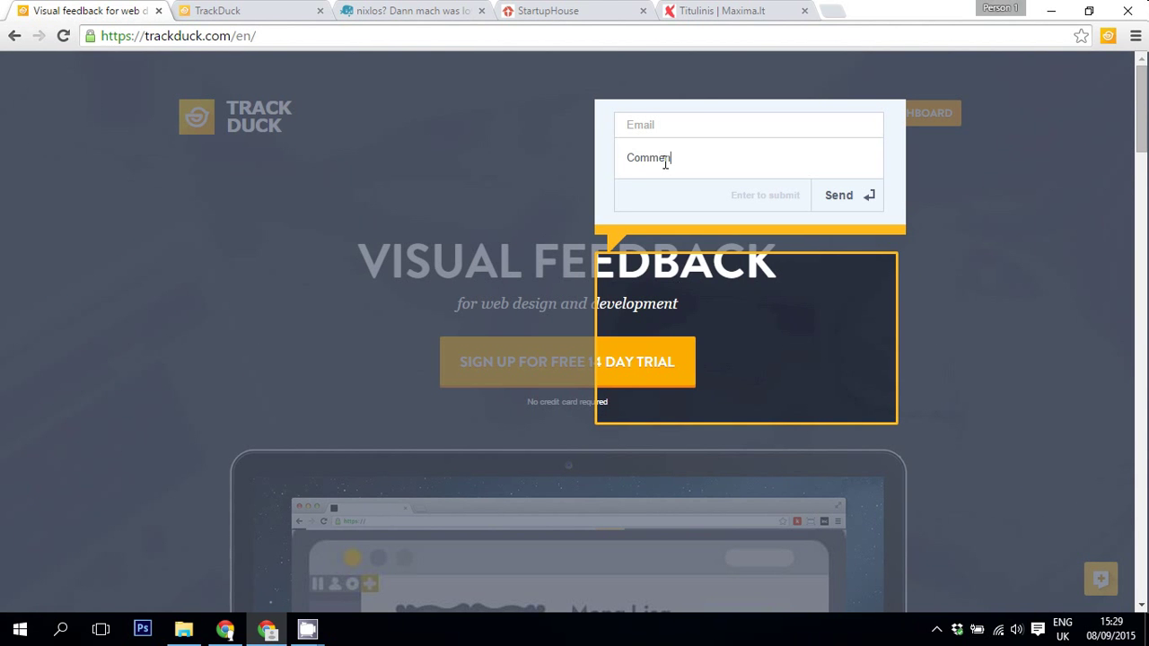
click(838, 194)
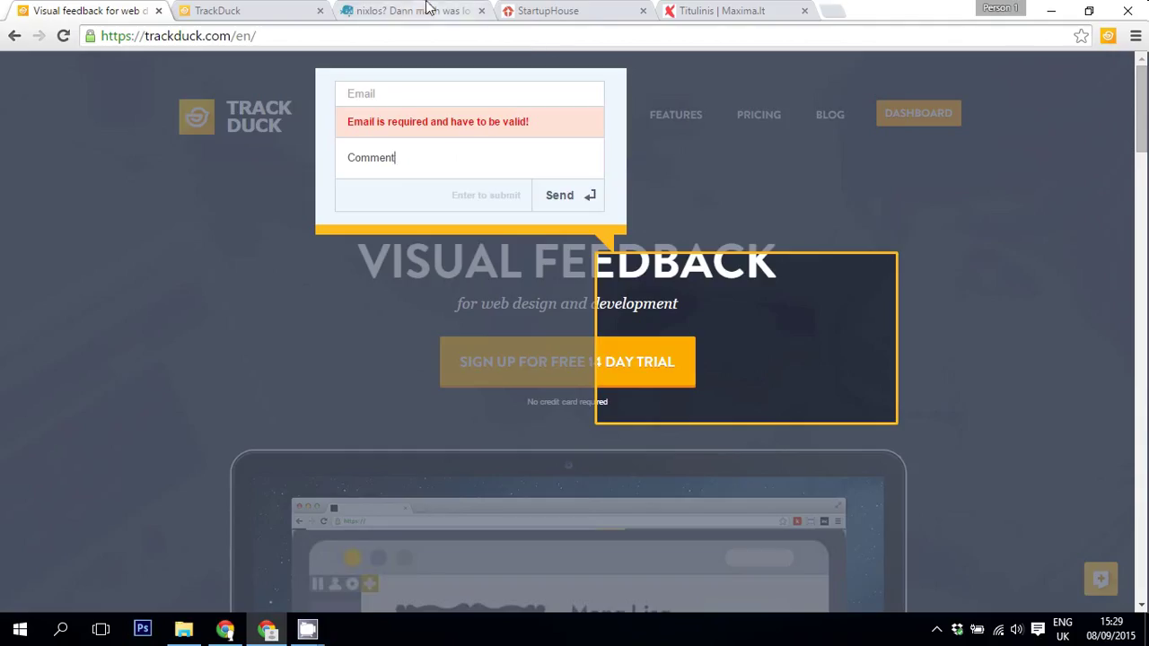
click(252, 10)
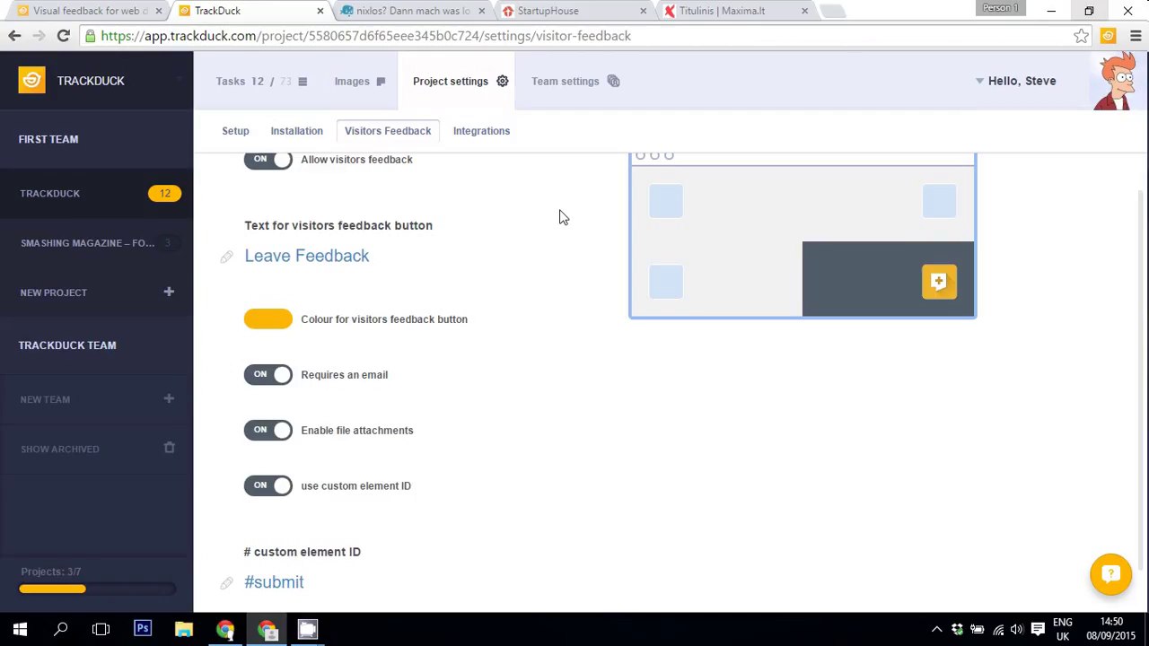
mouse_move(526, 381)
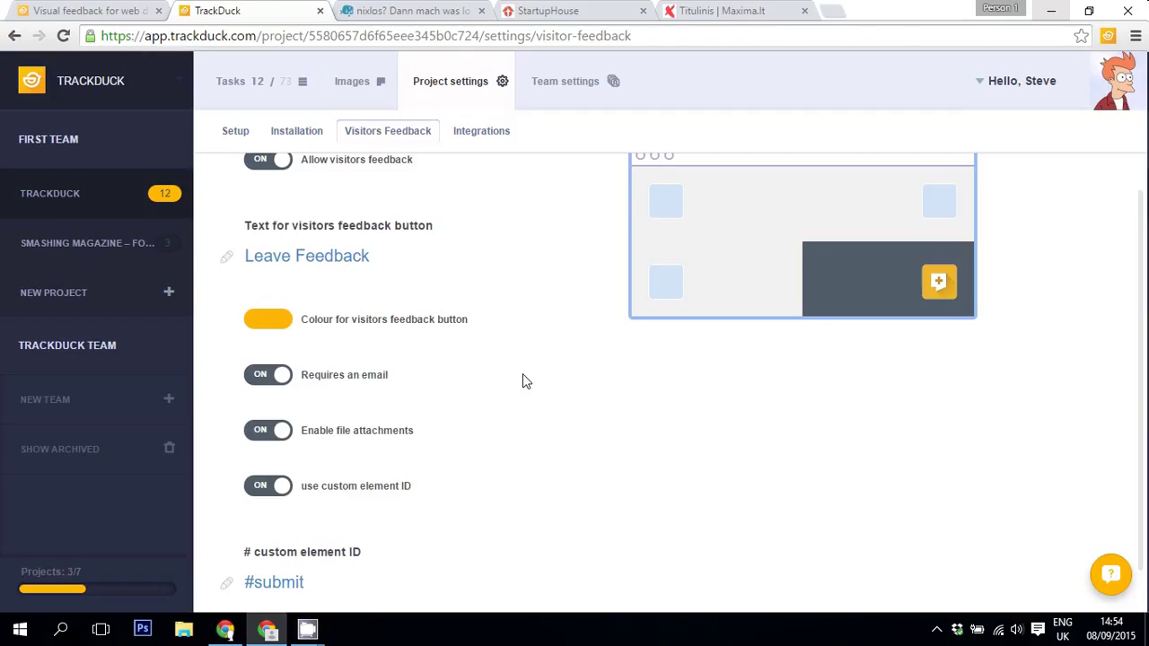
click(305, 255)
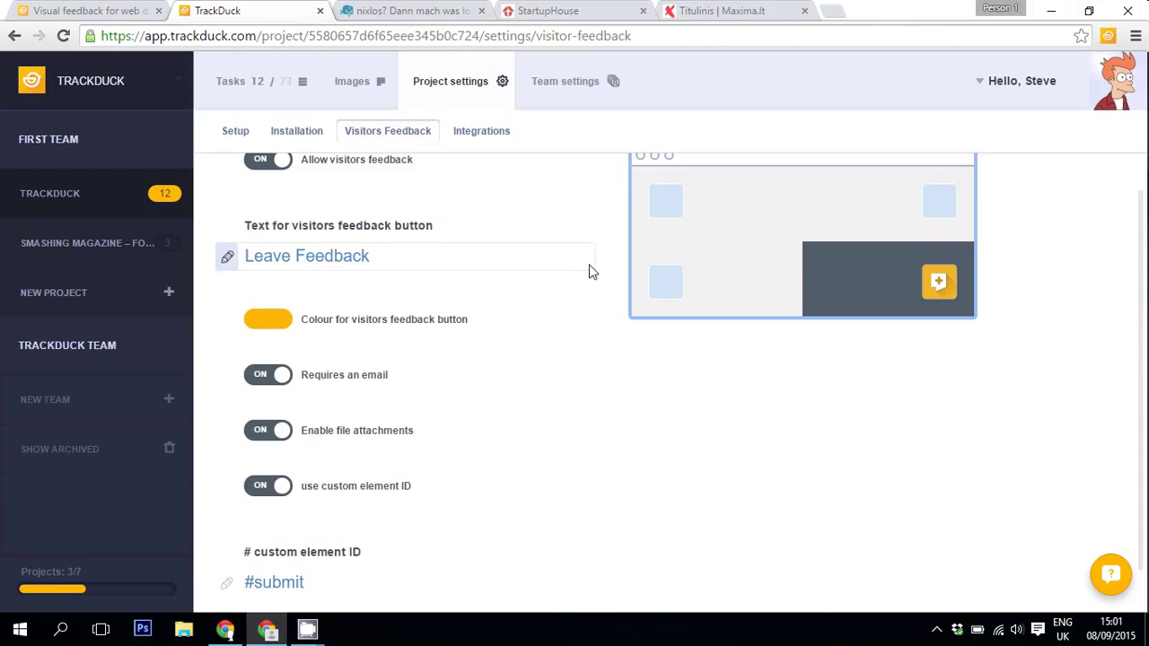
mouse_move(585, 277)
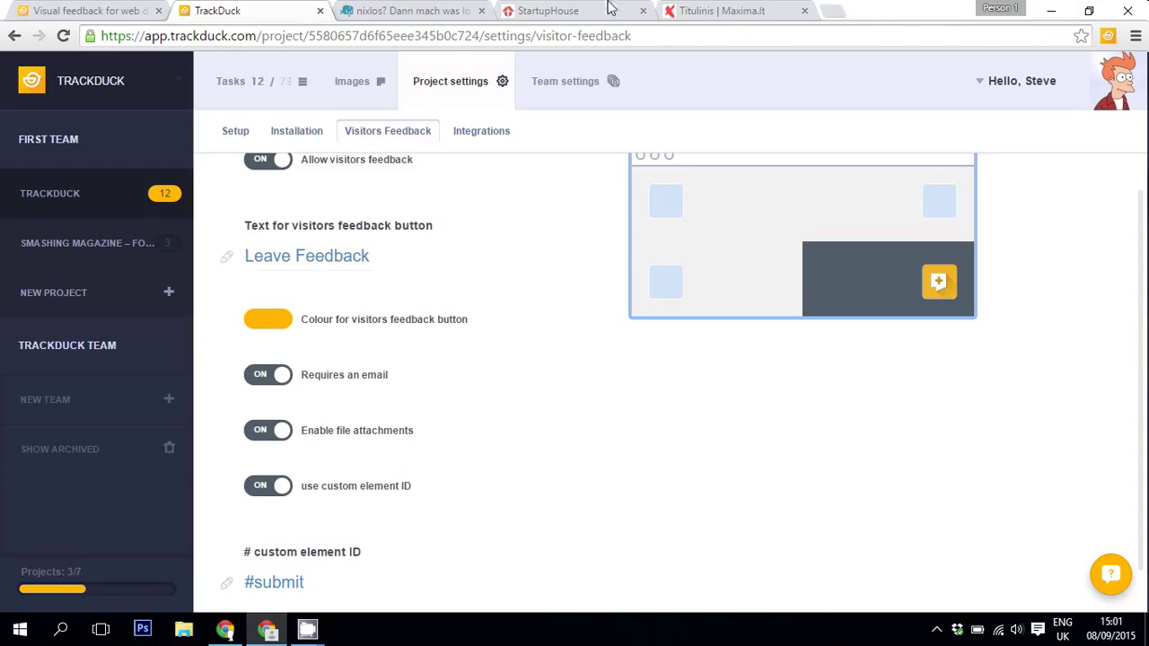
click(547, 11)
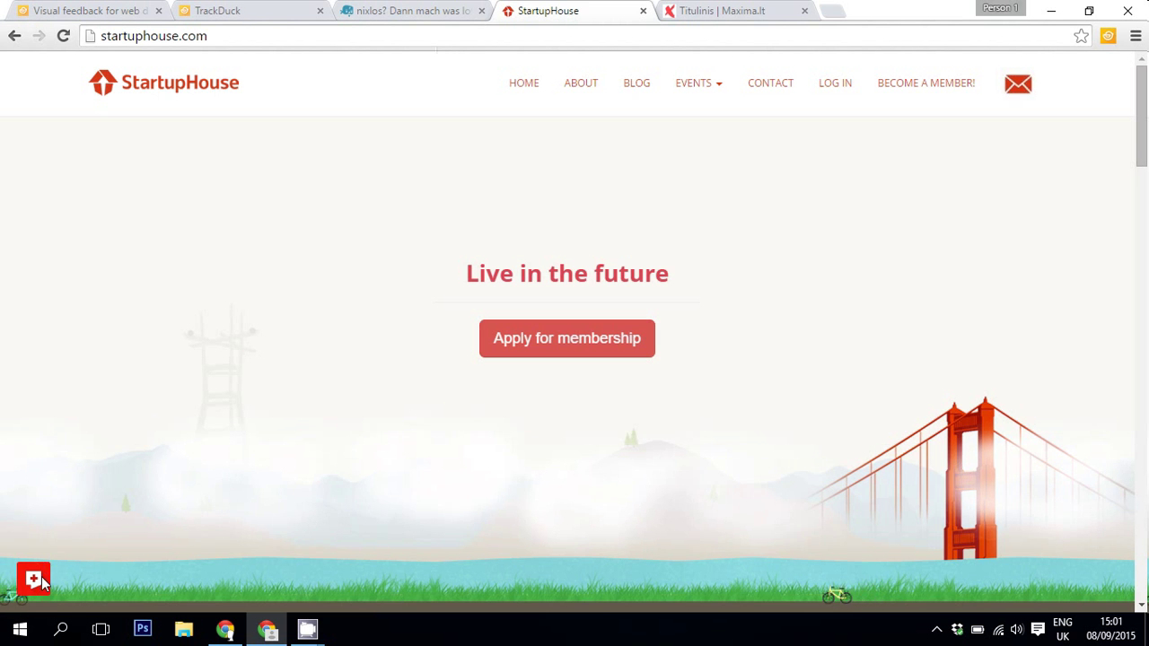
click(33, 578)
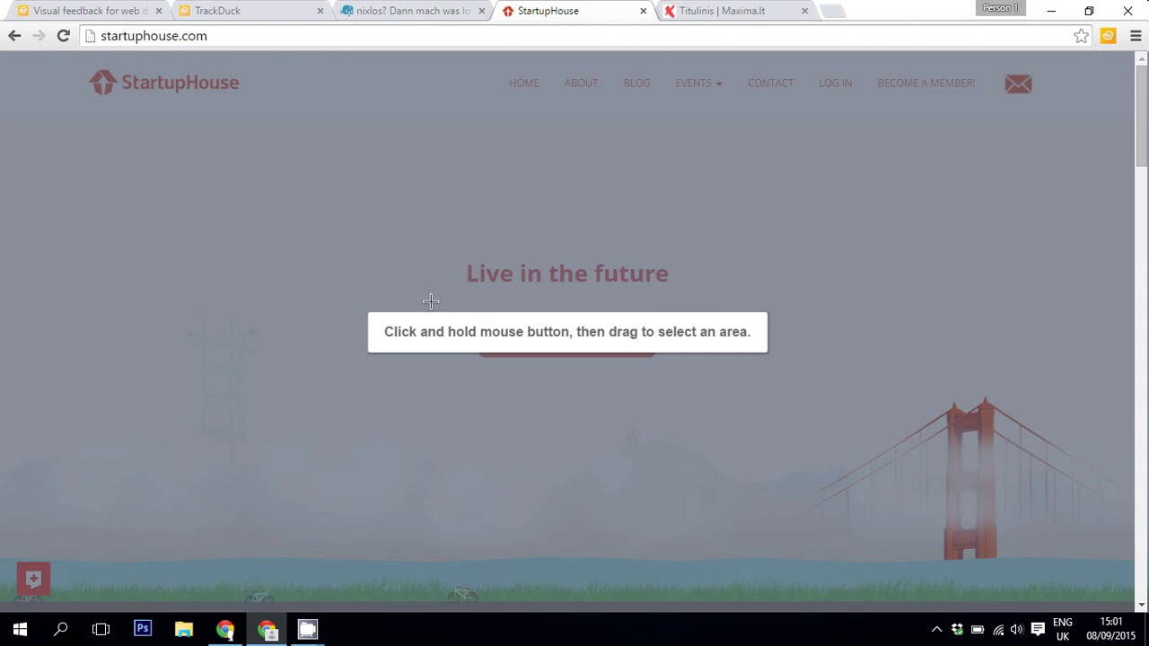
mouse_move(402, 312)
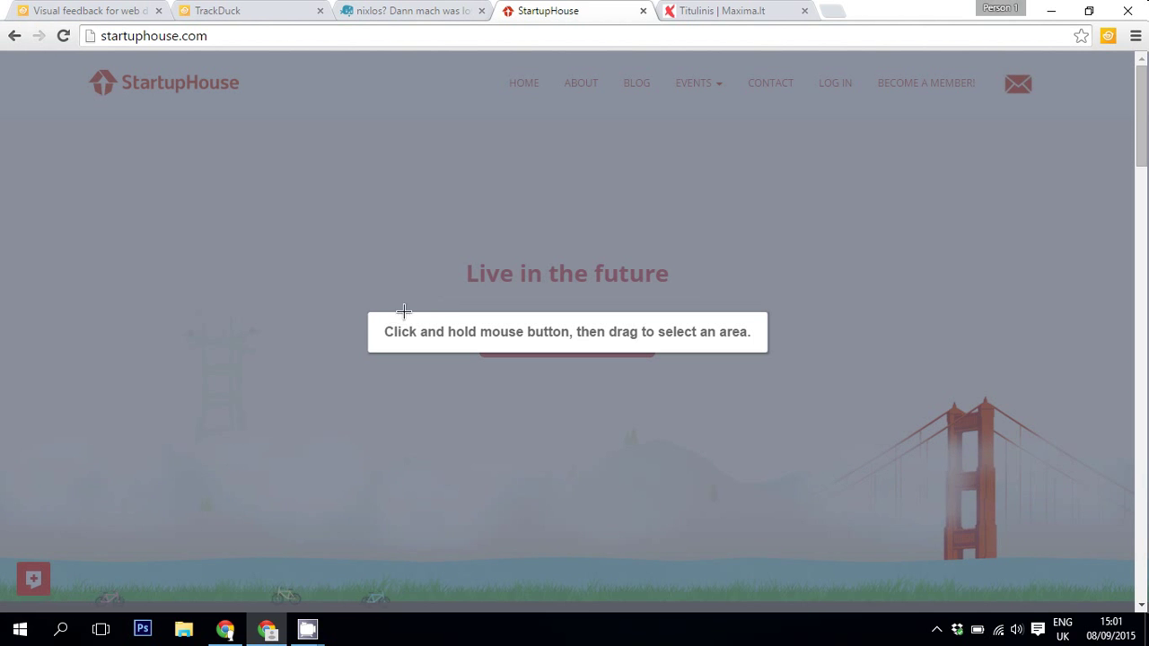
mouse_move(367, 312)
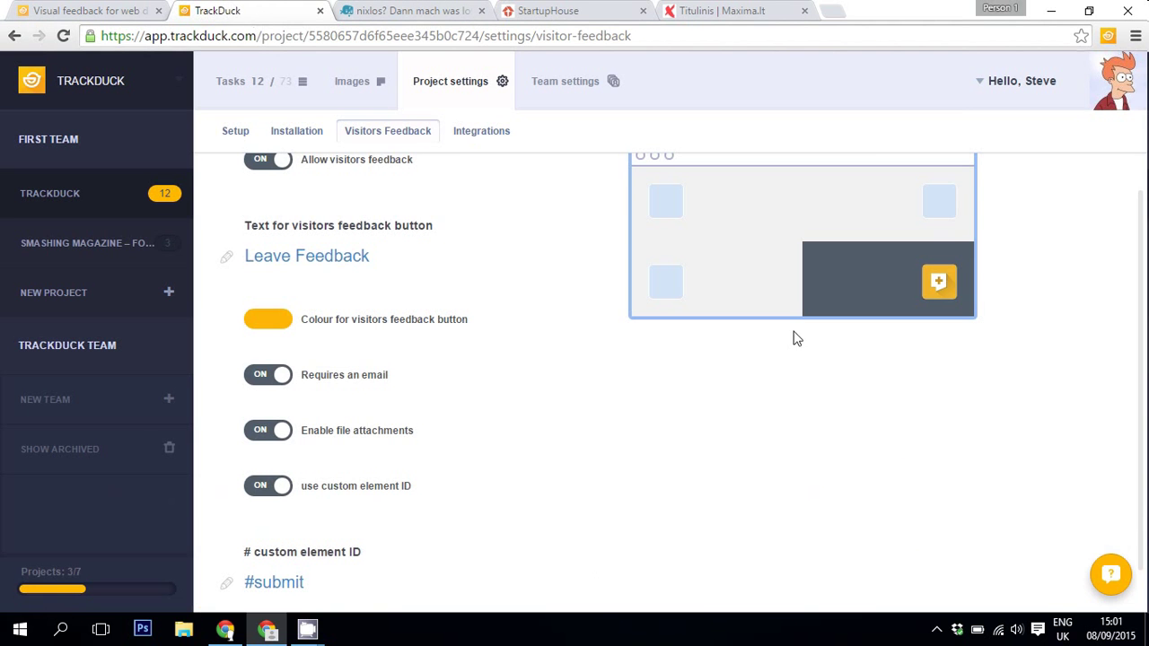
- Open the TrackDuck Team chat bubble and begin a New Conversation
click(1109, 575)
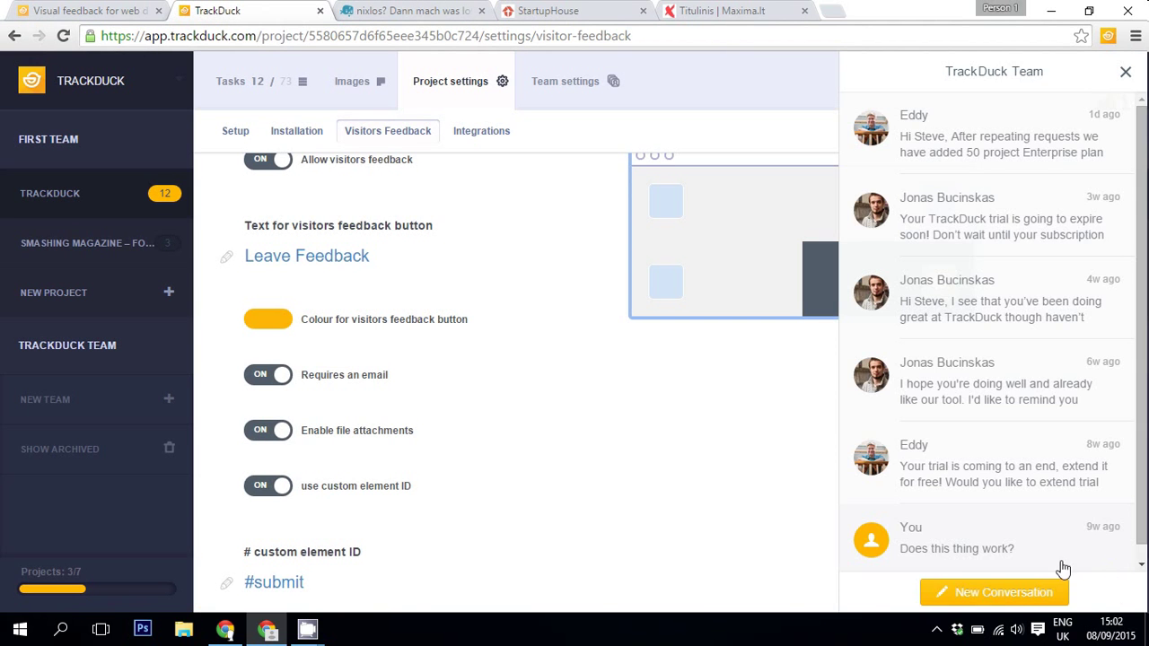
click(992, 592)
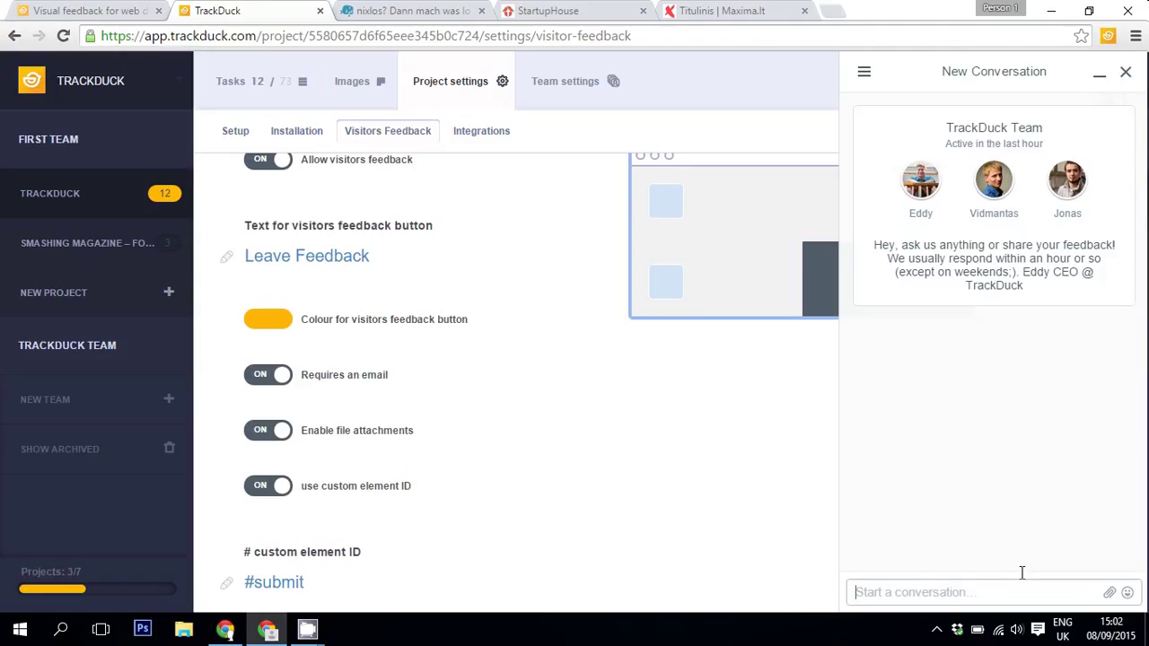
mouse_move(1027, 578)
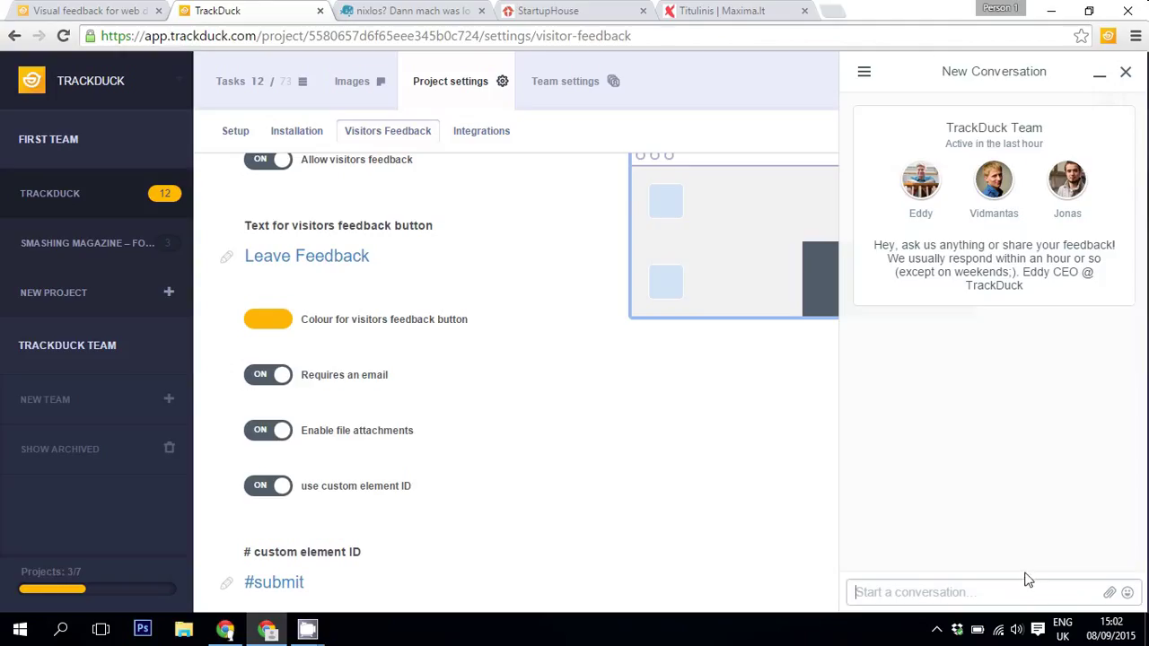
mouse_move(876, 479)
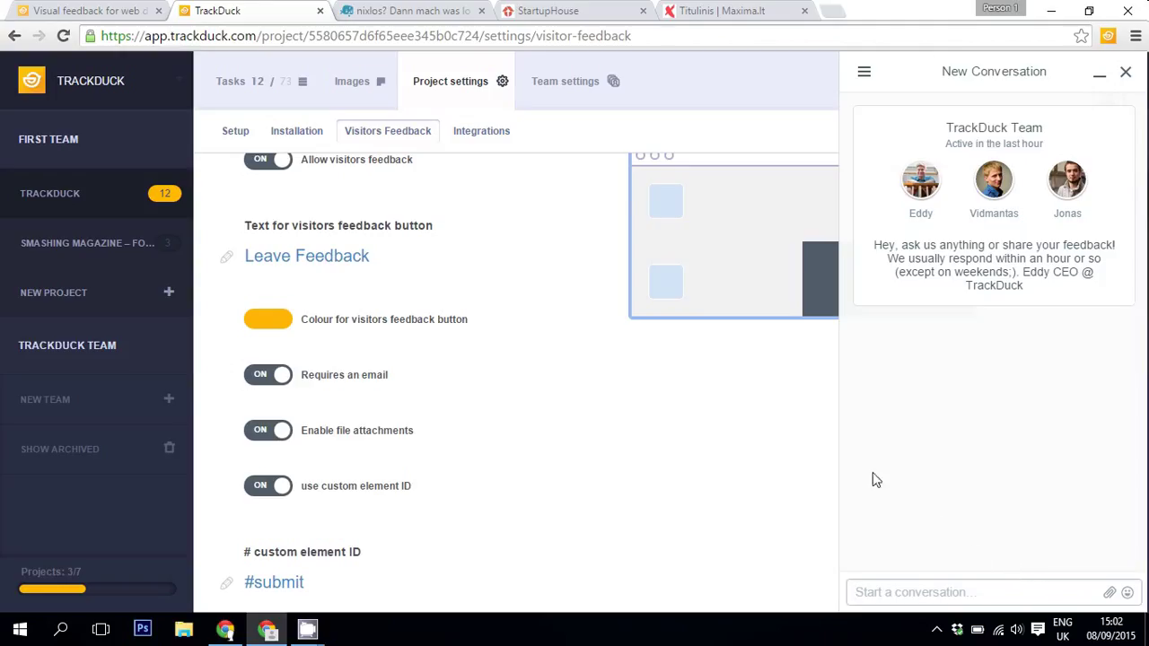